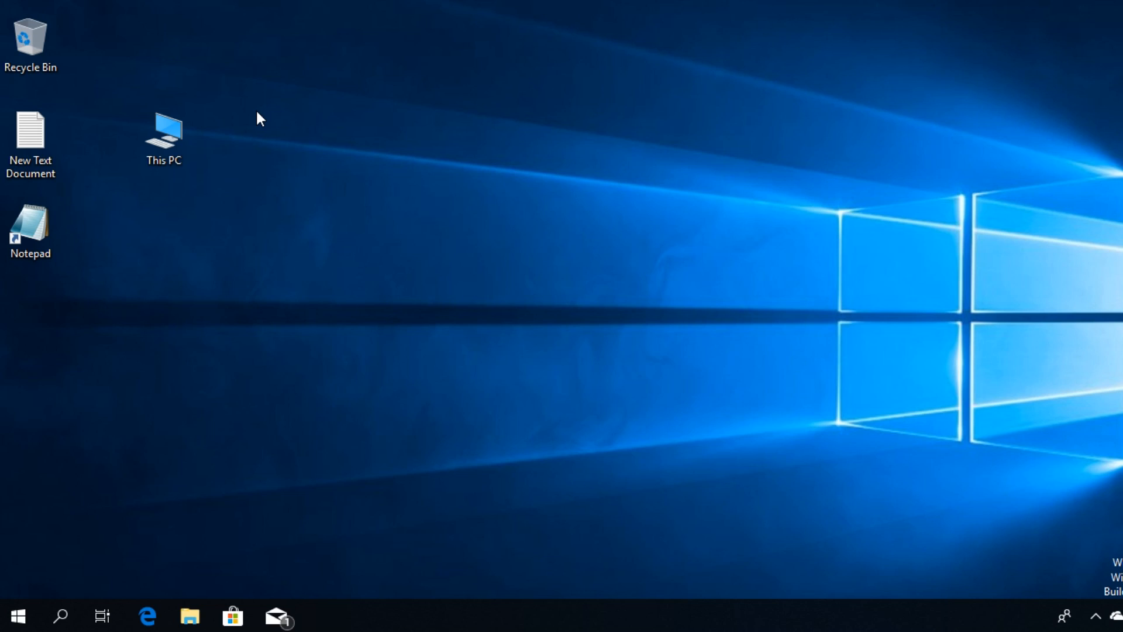
- Launch Computer Management for This PC from the desktop
{"action": "left_click", "coordinate": [164, 136]}
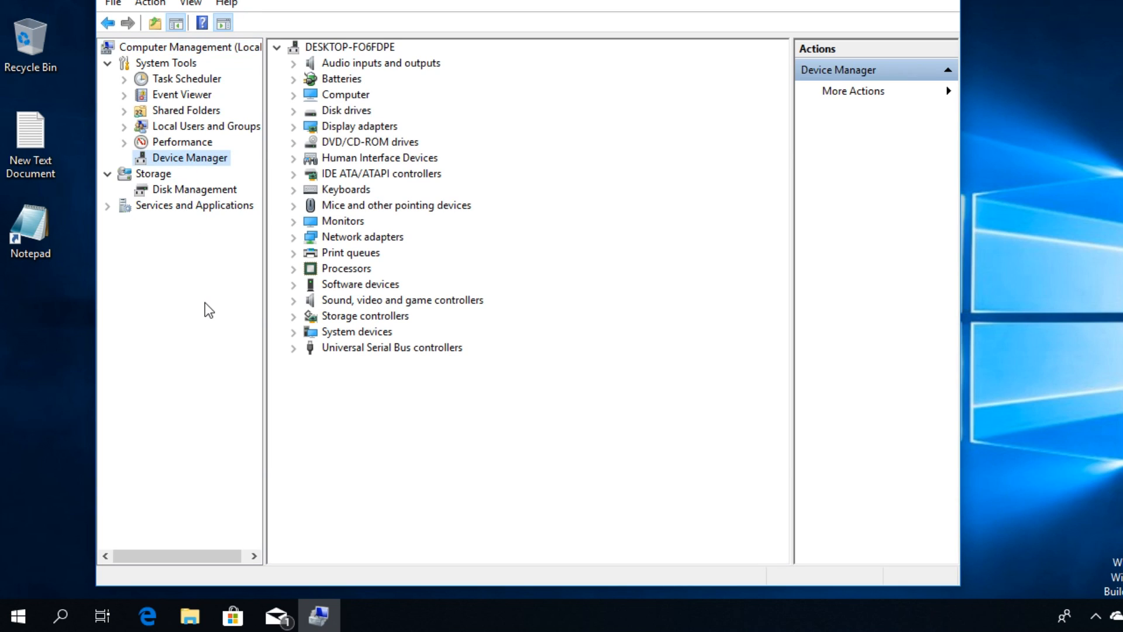
{"action": "mouse_move", "coordinate": [388, 365]}
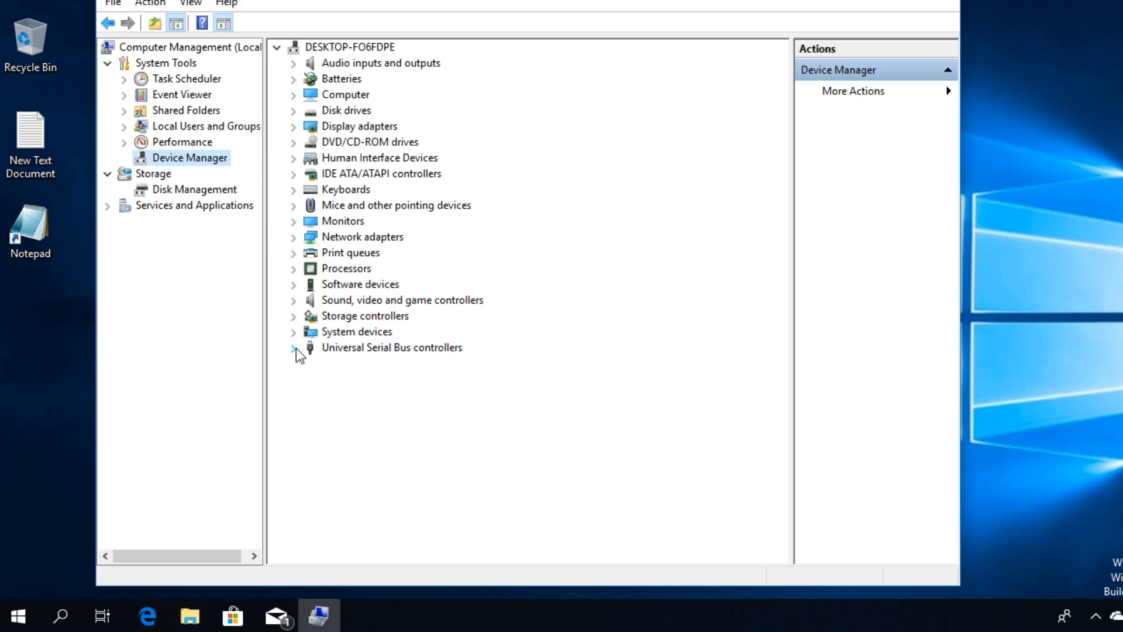
- Expand Universal Serial Bus controllers and bring up the actions for USB Root Hub
{"action": "left_click", "coordinate": [292, 348]}
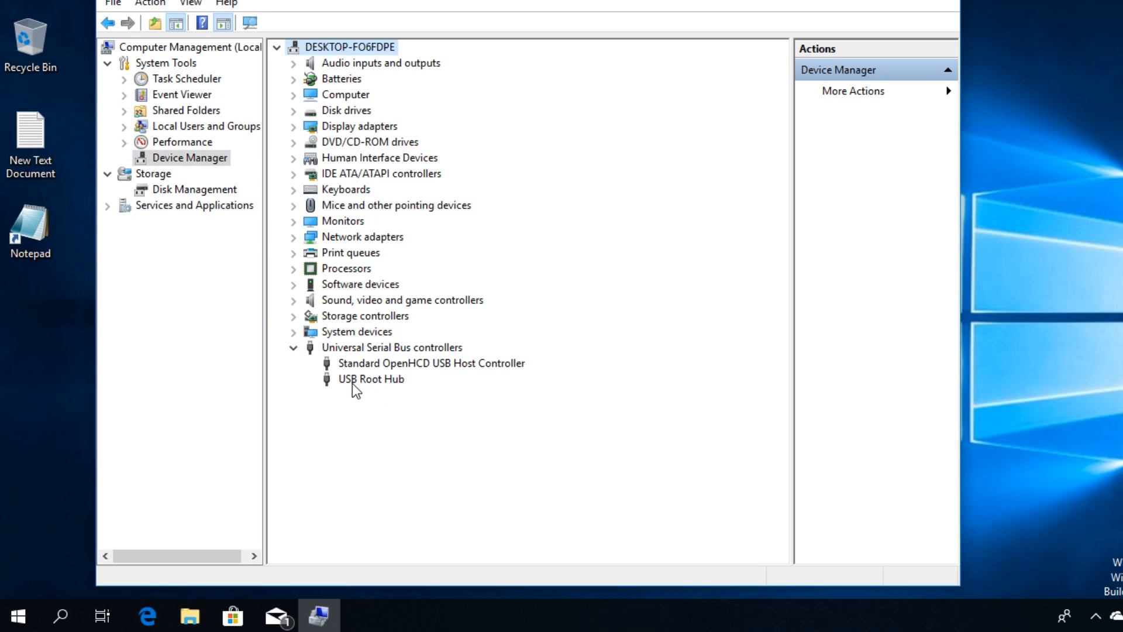
{"action": "right_click", "coordinate": [370, 378]}
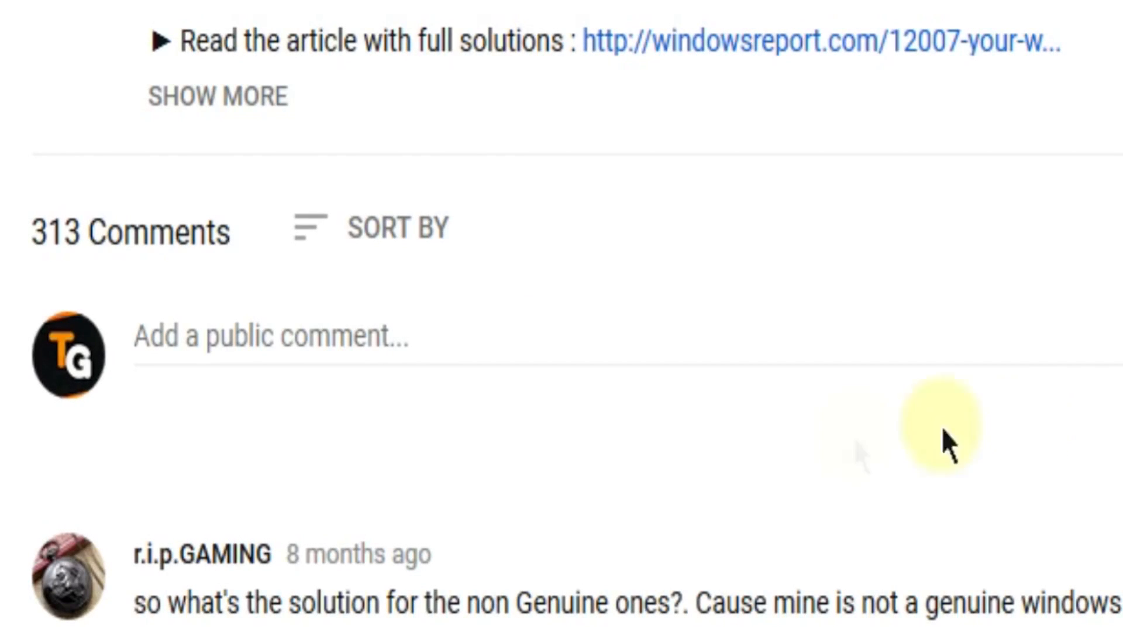
- Write the public comment 'I have this problem' under the video
{"action": "left_click", "coordinate": [286, 337]}
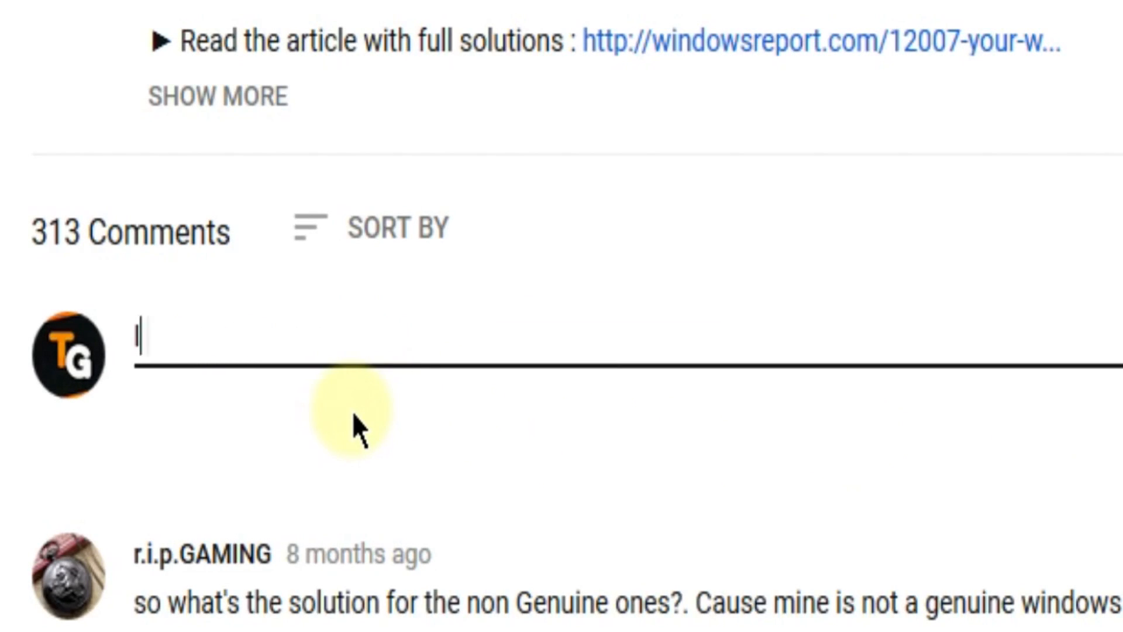
{"action": "type", "text": "I have this problem"}
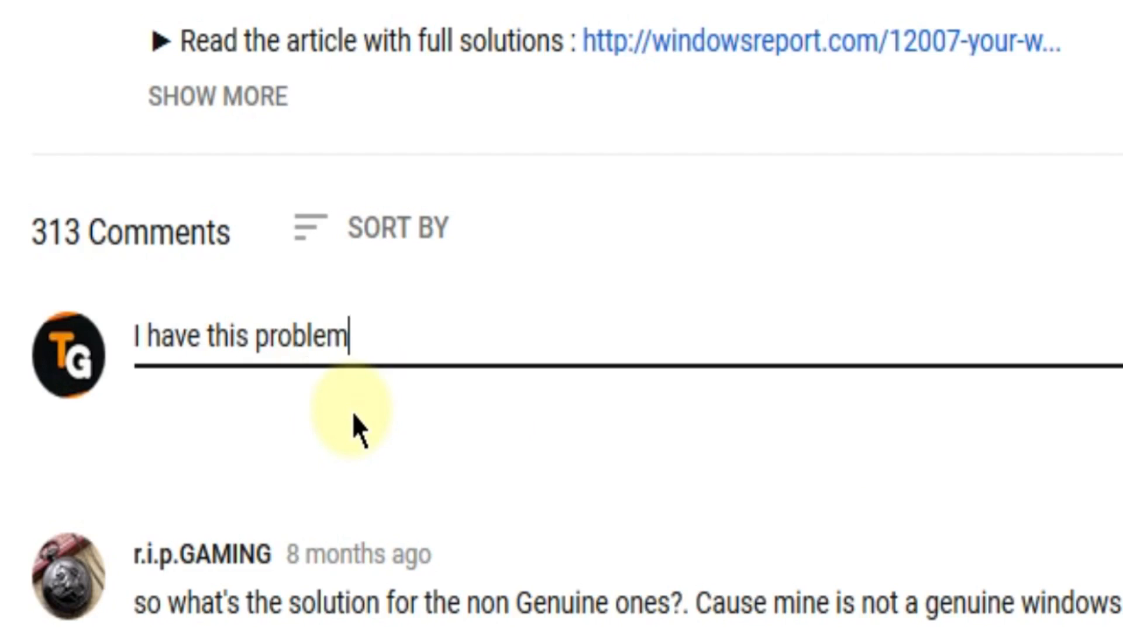